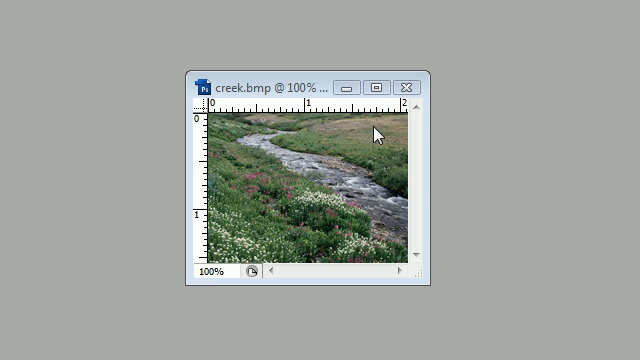
{"action": "mouse_move", "coordinate": [350, 197]}
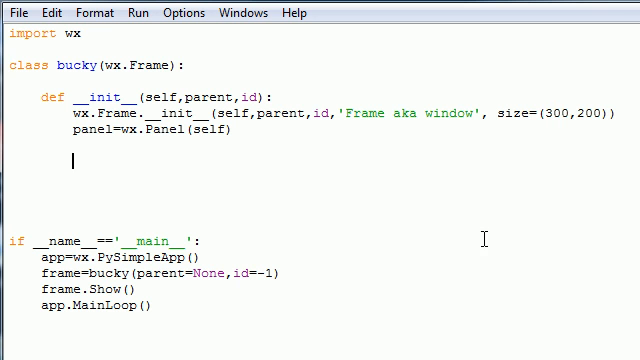
{"action": "mouse_move", "coordinate": [358, 243]}
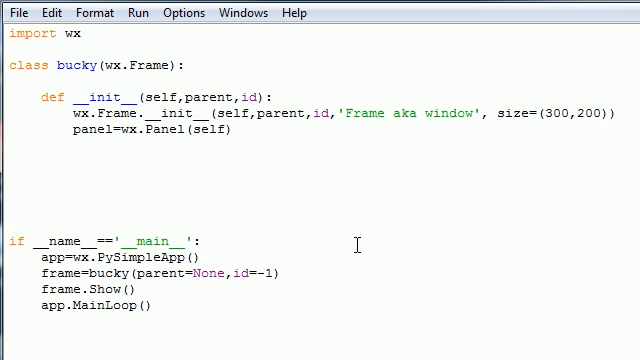
- Write pic=wx.Image("creek.bmp") on the empty line below panel=wx.Panel(self)
{"action": "left_click", "coordinate": [76, 160]}
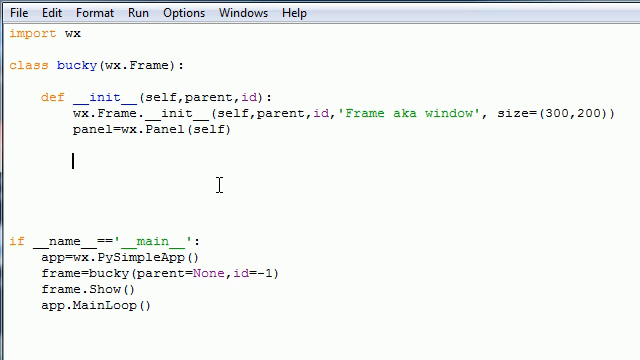
{"action": "type", "text": "pic="}
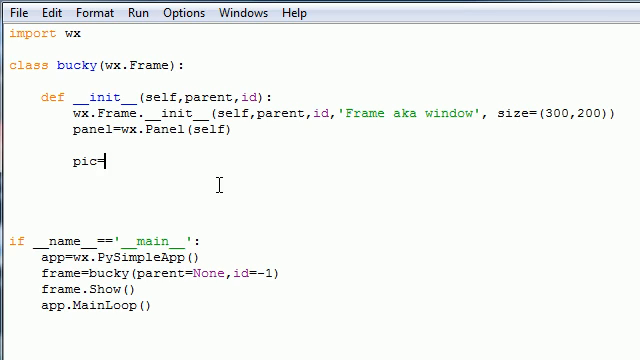
{"action": "type", "text": "wx"}
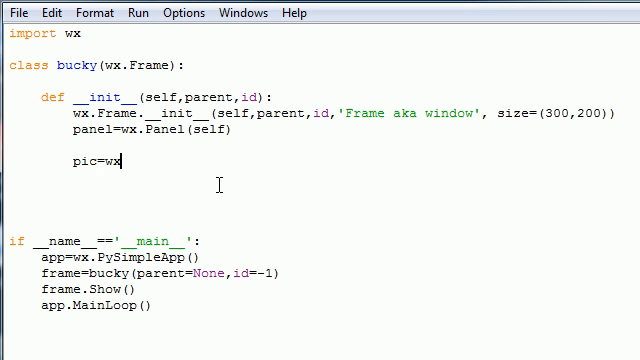
{"action": "type", "text": "I"}
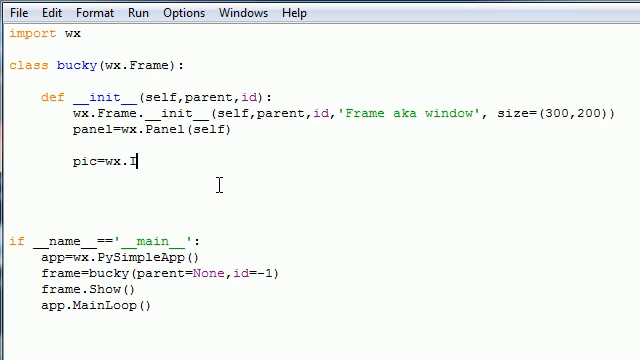
{"action": "type", "text": "mage()"}
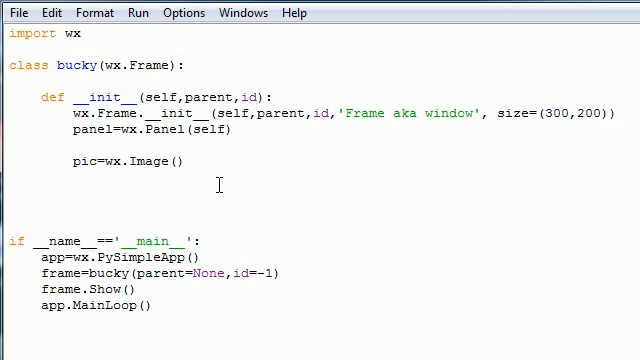
{"action": "type", "text": "\"\""}
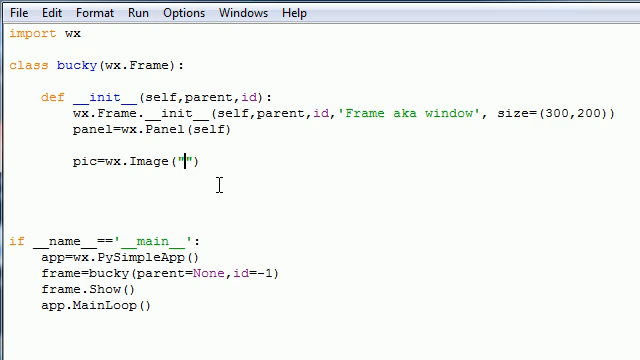
{"action": "type", "text": "creek."}
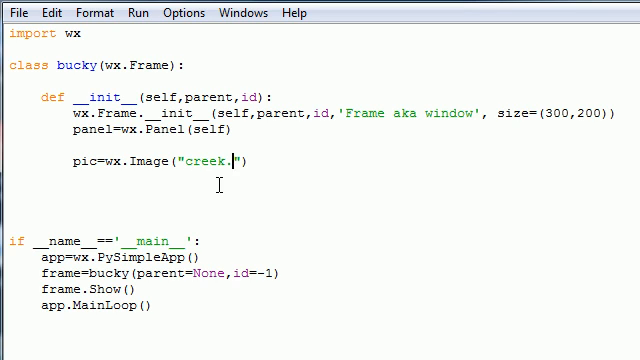
{"action": "type", "text": "bmp"}
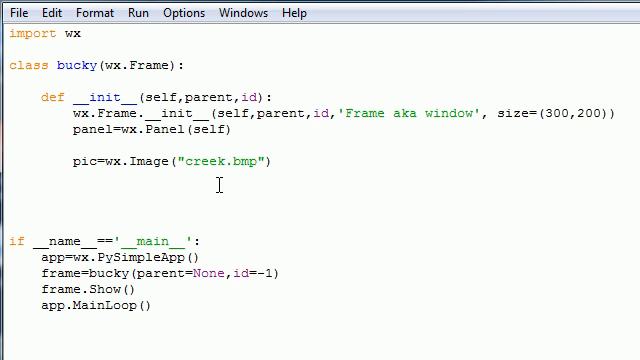
{"action": "left_click", "coordinate": [186, 161]}
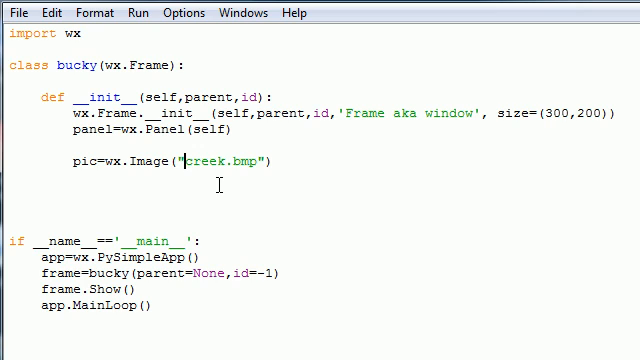
{"action": "type", "text": "\\c"}
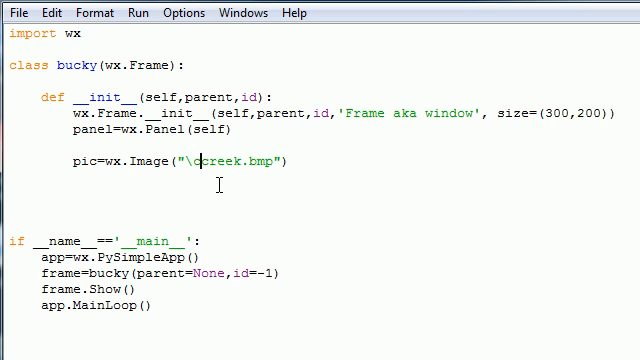
{"action": "key", "text": "BackSpace"}
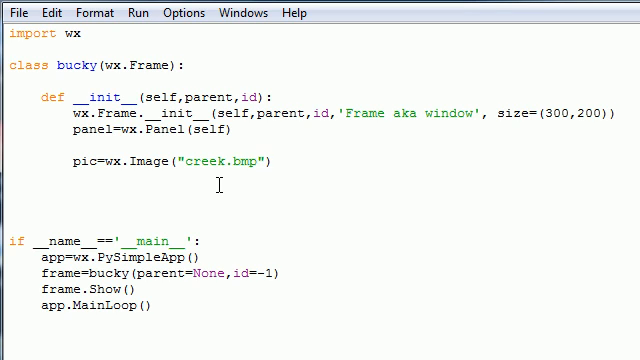
- Add wx.BITMAP_TYPE_BMP as the image type argument after "creek.bmp"
{"action": "type", "text": ","}
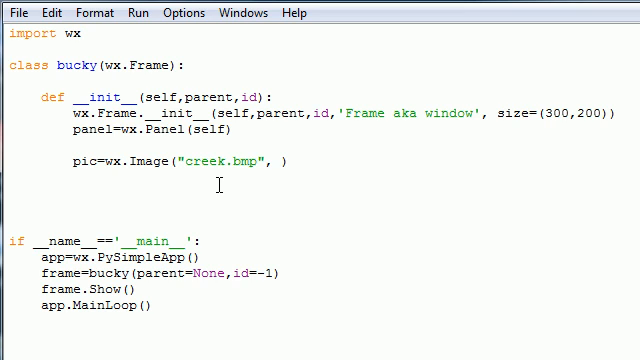
{"action": "type", "text": "wx."}
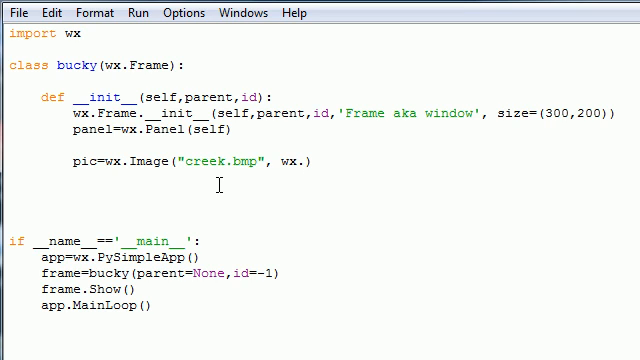
{"action": "type", "text": "MI"}
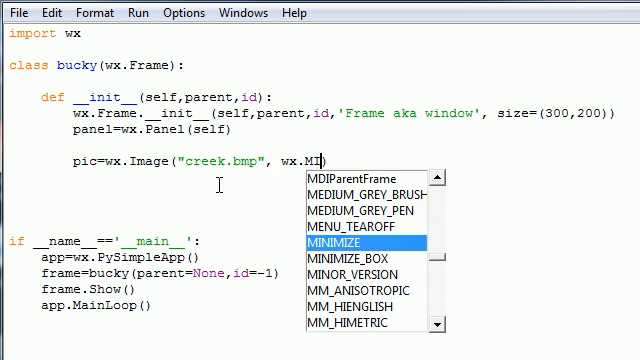
{"action": "key", "text": "BackSpace"}
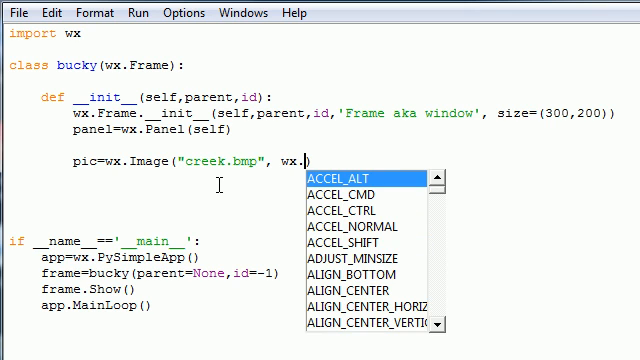
{"action": "type", "text": "BITMAP_TYPE_BMP)."}
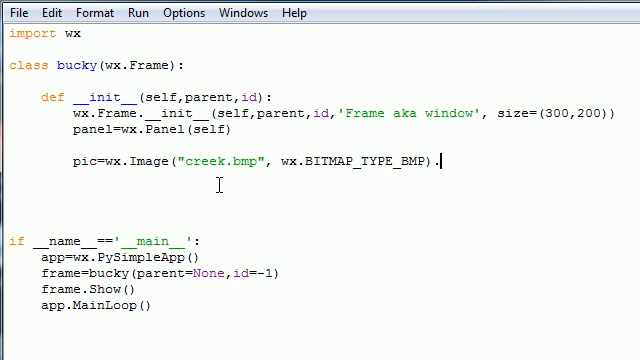
- Append .ConvertToBitmap() to the wx.Image call
{"action": "type", "text": "Conver"}
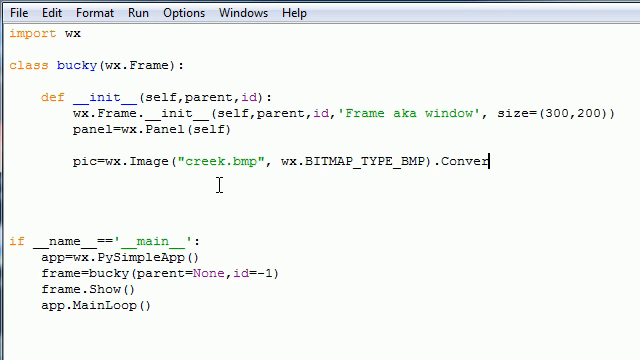
{"action": "type", "text": "To"}
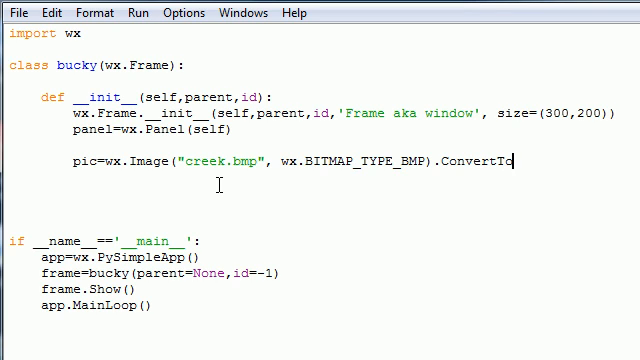
{"action": "type", "text": "Bitmap("}
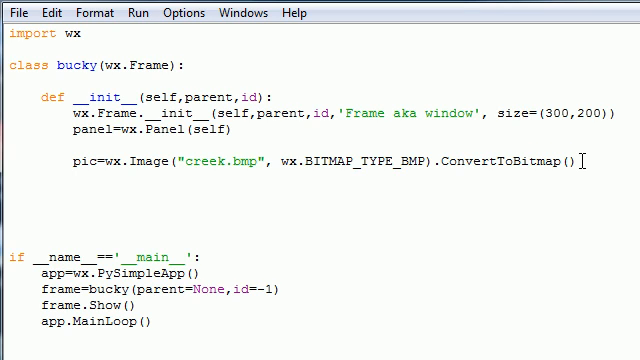
- Write self.button=wx.BitmapButton(panel, -1, pic, pos=(10,10)) below the pic line
{"action": "type", "text": "self"}
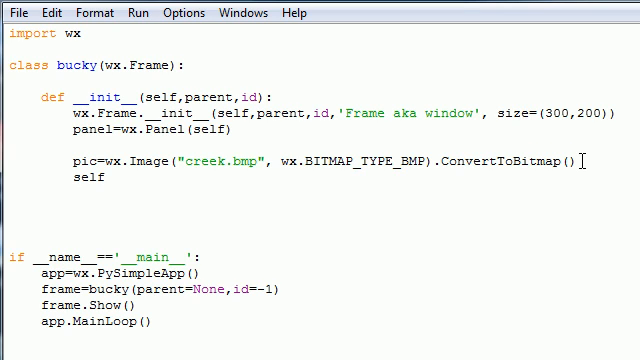
{"action": "type", "text": ".but"}
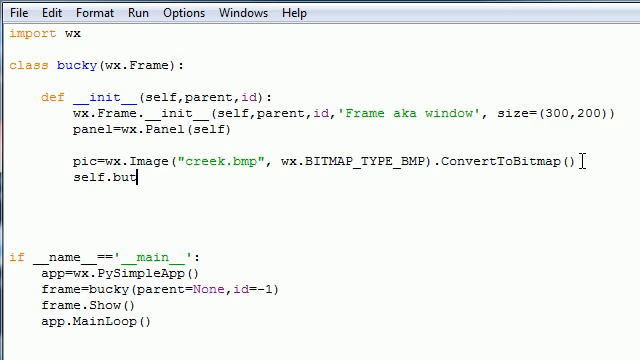
{"action": "type", "text": "ton"}
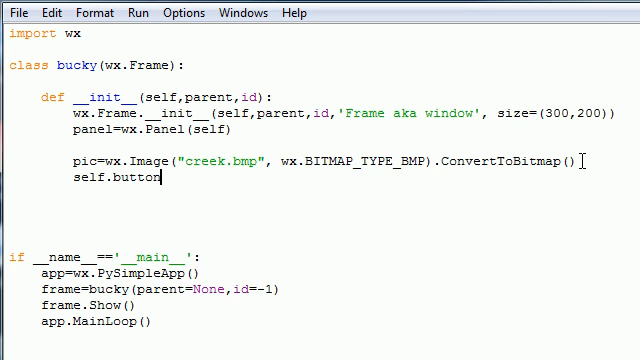
{"action": "type", "text": "="}
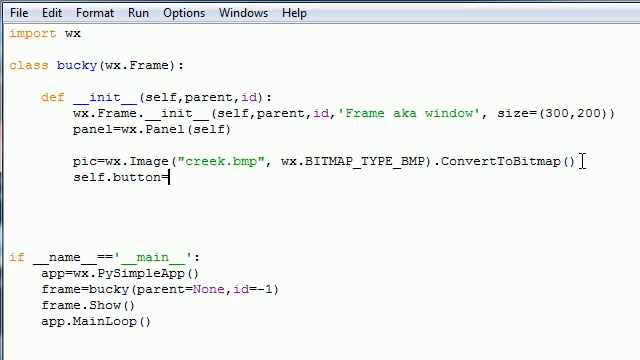
{"action": "type", "text": "wx."}
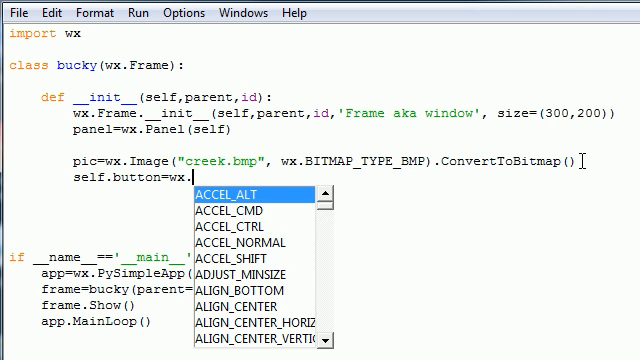
{"action": "type", "text": "BitmapButton("}
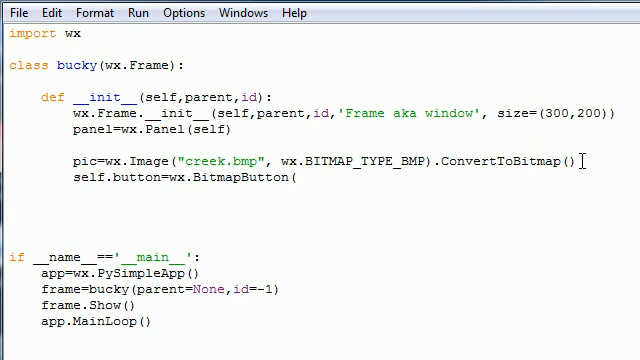
{"action": "type", "text": "p"}
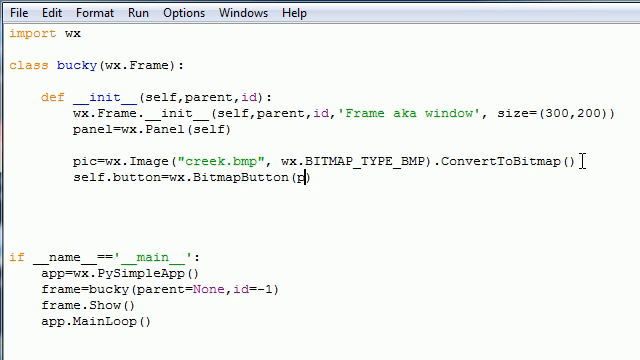
{"action": "type", "text": "anel, -"}
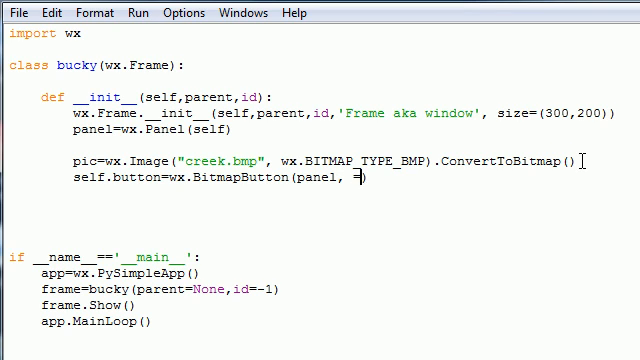
{"action": "type", "text": "1,"}
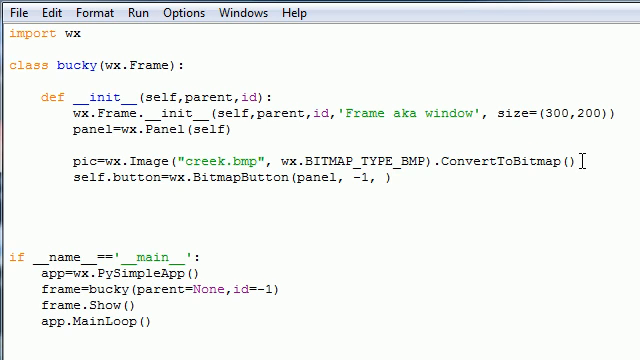
{"action": "type", "text": "pic,"}
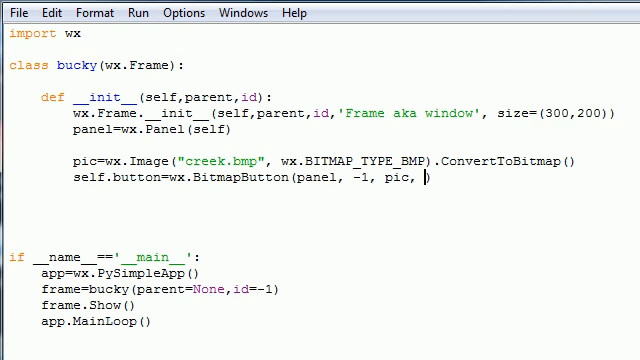
{"action": "type", "text": "pos=(10"}
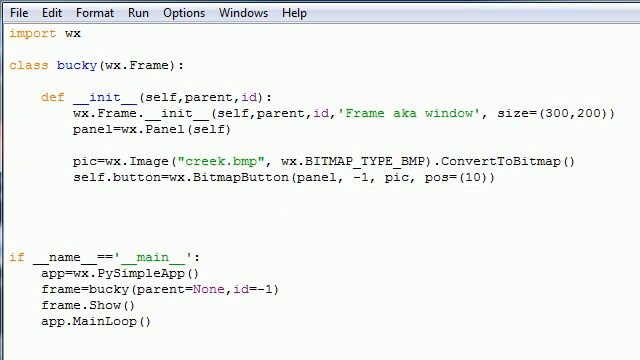
{"action": "type", "text": ",10"}
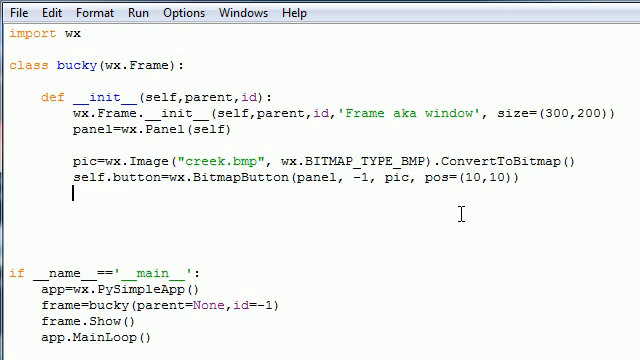
- Start a self.Bind call with wx.EVT_BUTTON as the event
{"action": "type", "text": "self"}
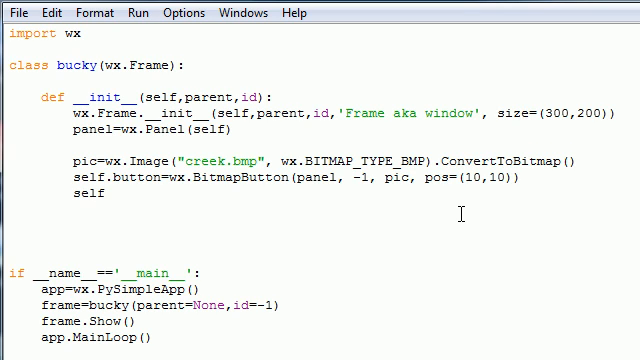
{"action": "type", "text": ".Bind"}
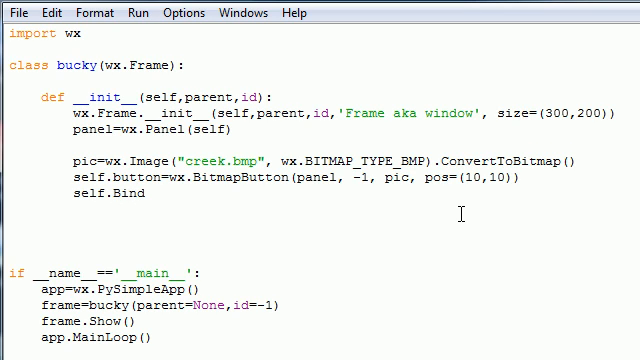
{"action": "type", "text": "="}
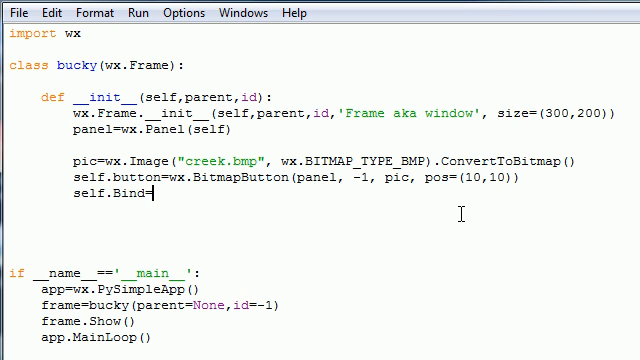
{"action": "type", "text": "()"}
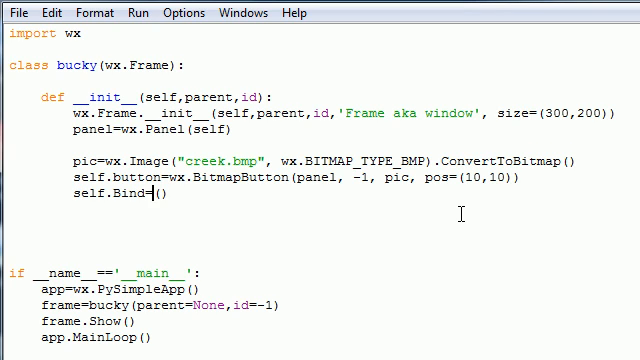
{"action": "type", "text": "("}
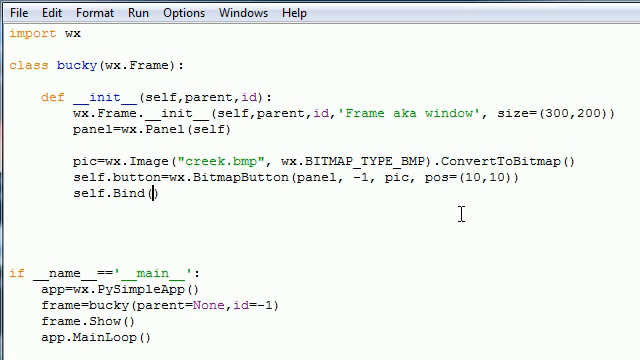
{"action": "type", "text": "wx."}
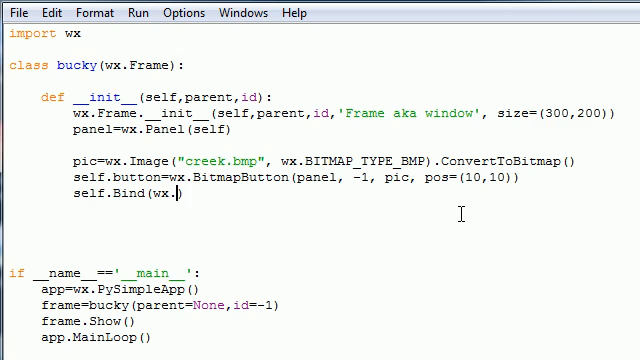
{"action": "type", "text": "EV)"}
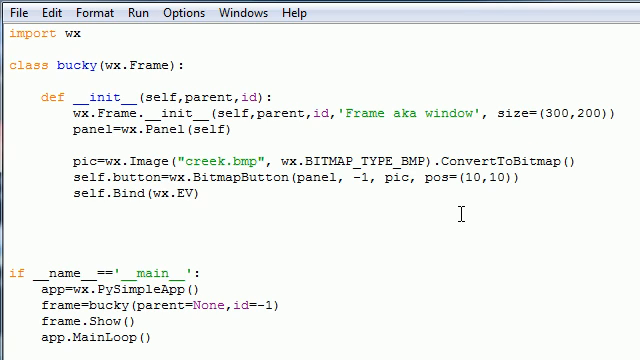
{"action": "type", "text": "_BUTTON"}
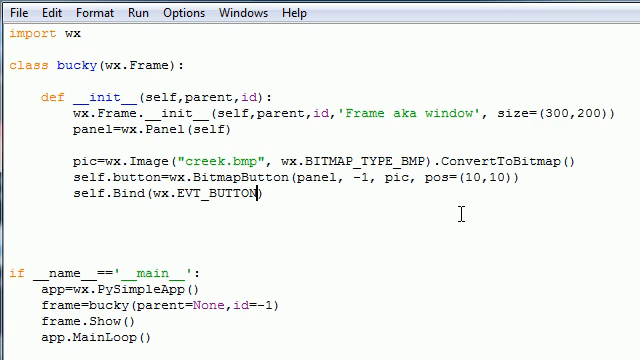
- Pass self.doMe and self.button to the Bind call and highlight doMe
{"action": "type", "text": ","}
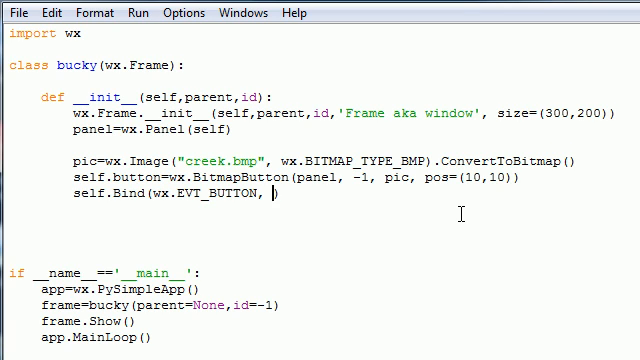
{"action": "type", "text": "self"}
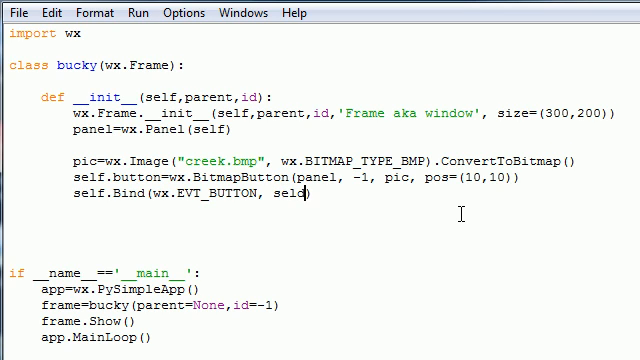
{"action": "type", "text": "."}
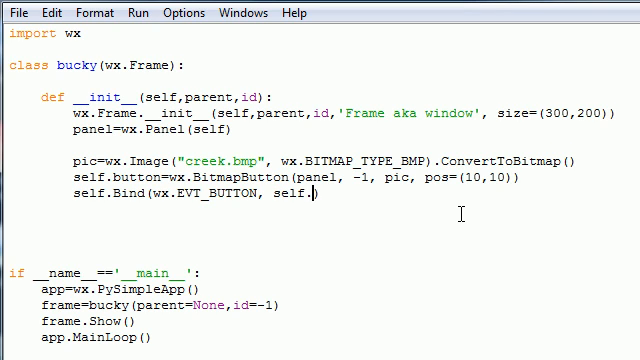
{"action": "type", "text": "doM"}
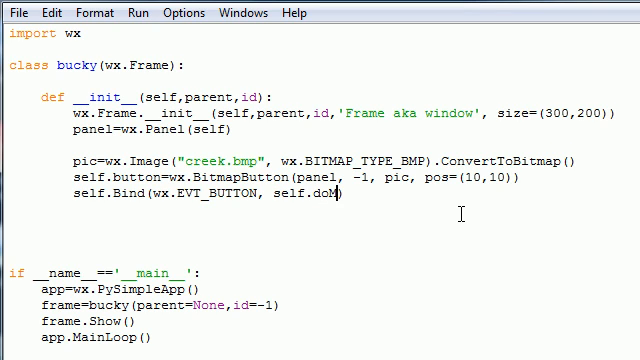
{"action": "type", "text": "e"}
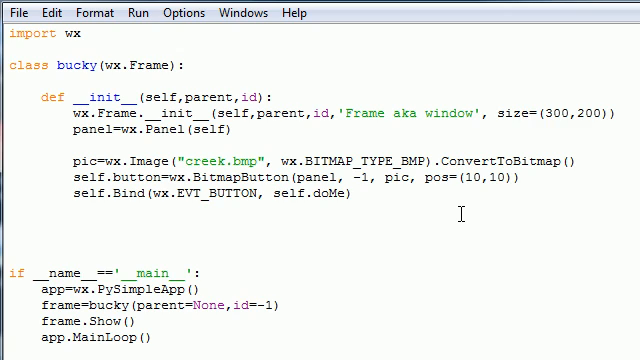
{"action": "type", "text": ","}
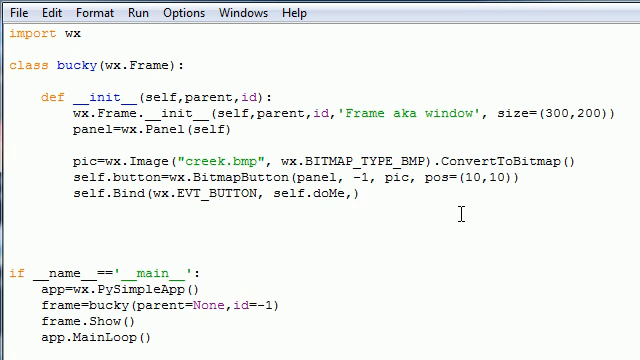
{"action": "type", "text": "self."}
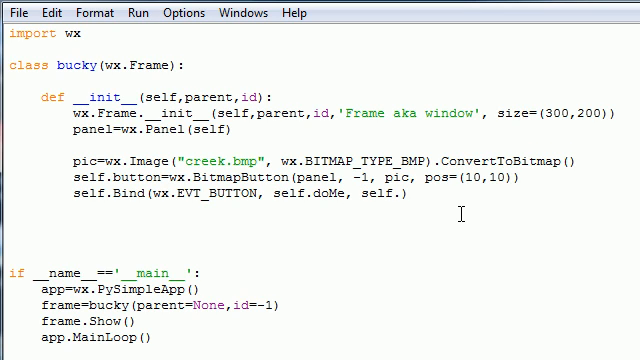
{"action": "type", "text": "button"}
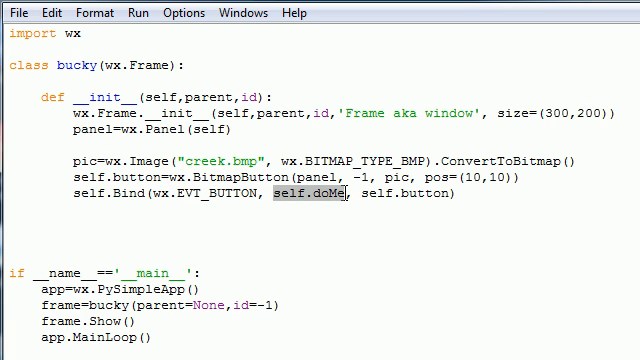
{"action": "double_click", "coordinate": [422, 193]}
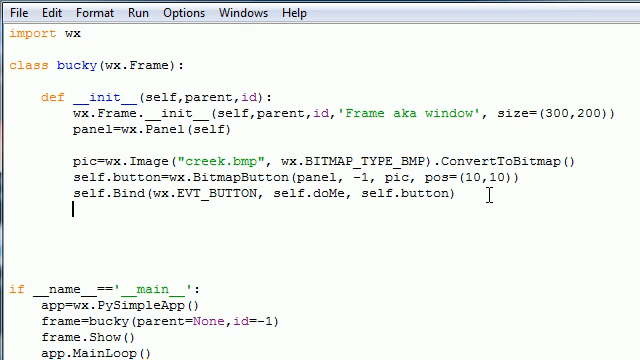
- Add self.button.SetDefault() below the Bind line and begin a new def
{"action": "type", "text": "self"}
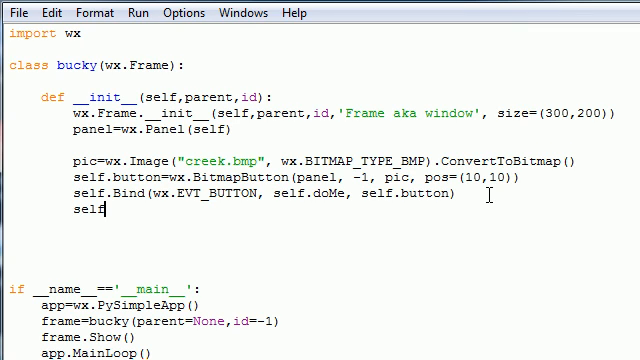
{"action": "type", "text": ".button.SetDefault("}
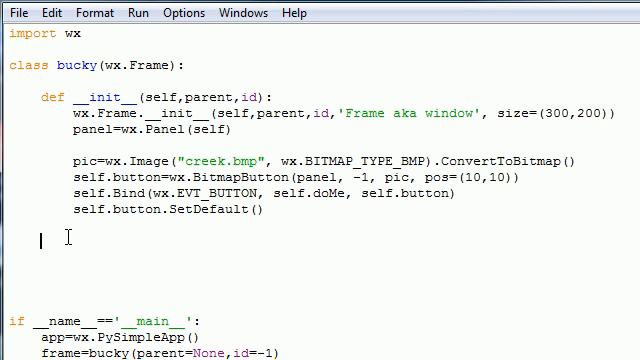
{"action": "type", "text": "def s"}
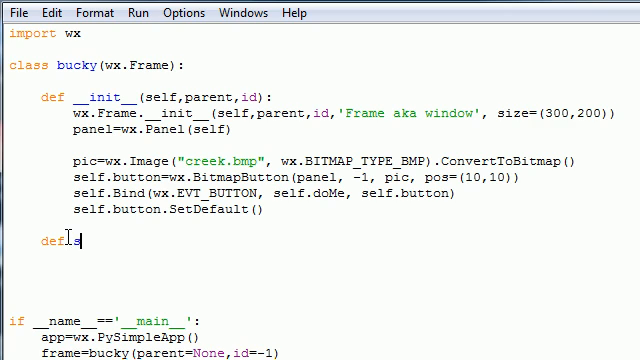
- Define doMe(self,event) with an indented self.Destroy() call
{"action": "type", "text": "oMe"}
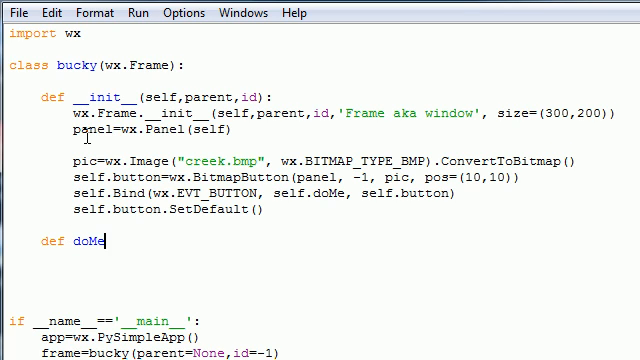
{"action": "type", "text": "()"}
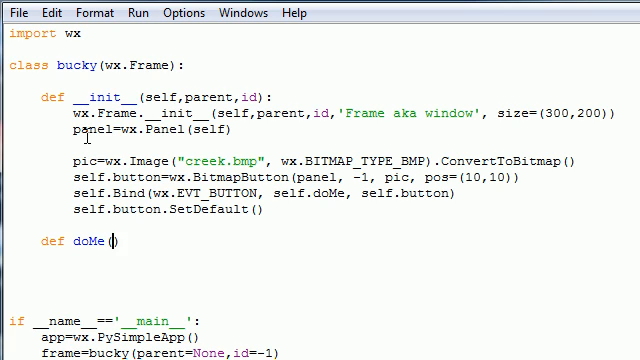
{"action": "type", "text": "self,event"}
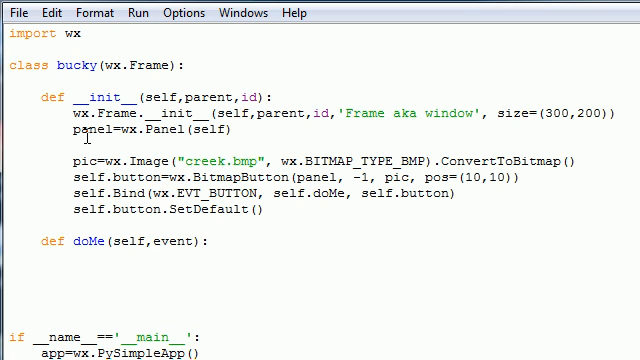
{"action": "type", "text": "self.Des"}
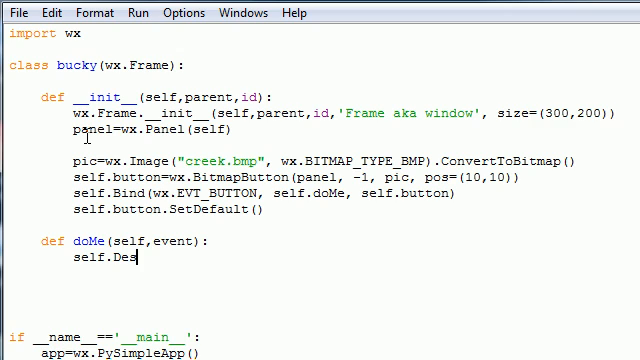
{"action": "type", "text": "troy"}
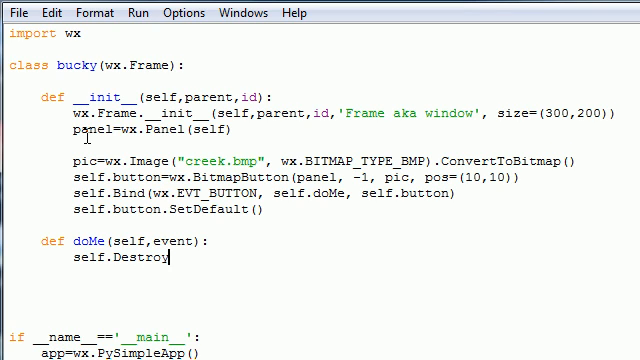
{"action": "type", "text": "()"}
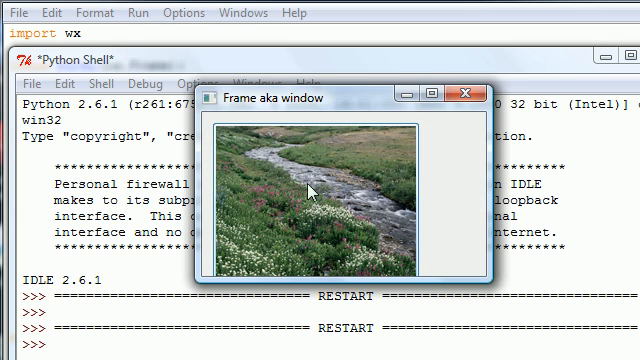
{"action": "mouse_move", "coordinate": [469, 91]}
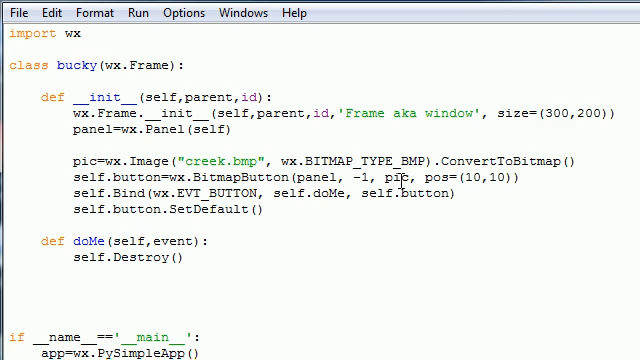
{"action": "double_click", "coordinate": [399, 178]}
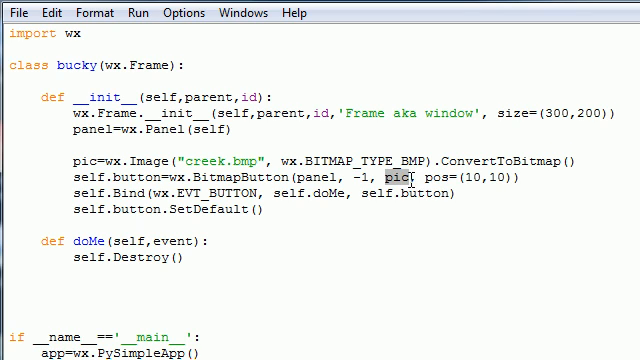